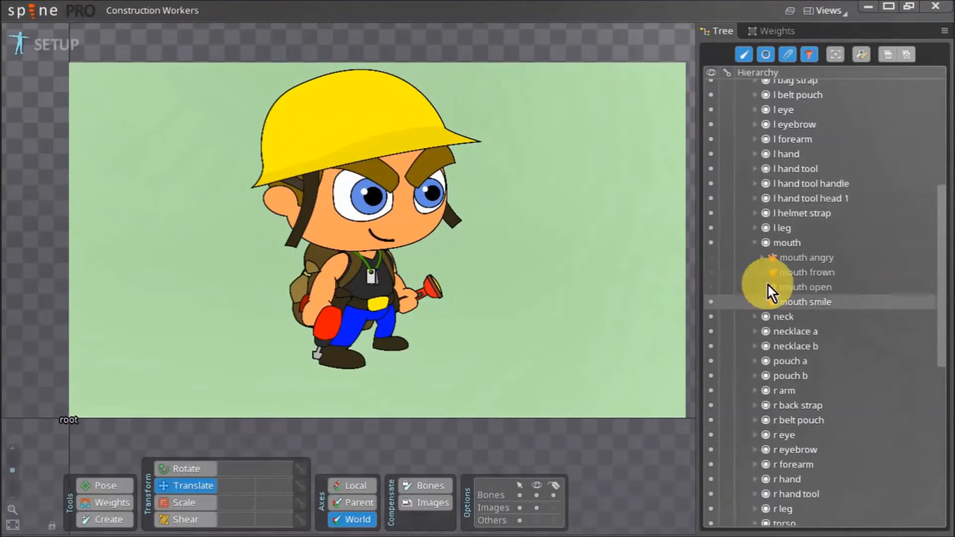
# - Select the skeleton's root bone at the top of the Tree hierarchy
pyautogui.click(774, 102)
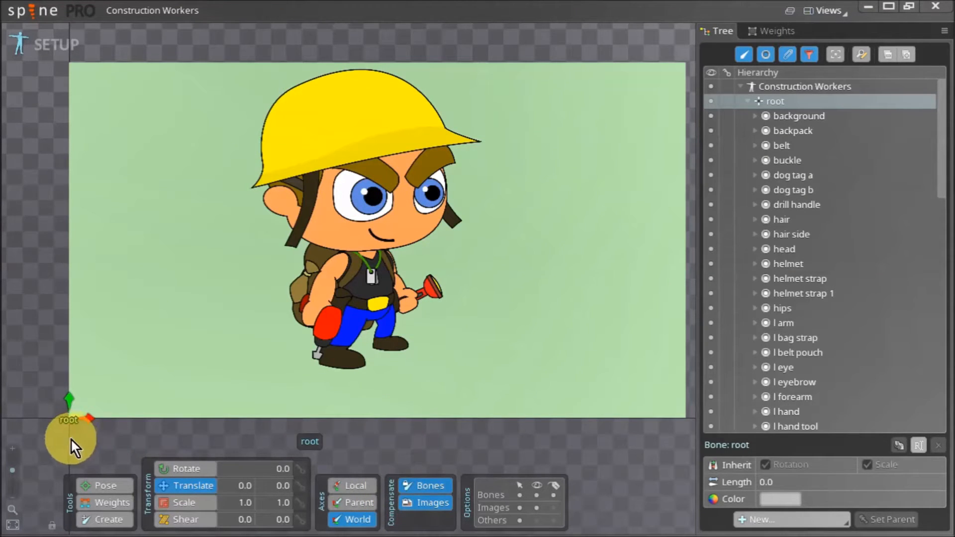
# - Move the root bone onto the ground between the character's feet
pyautogui.moveTo(73, 429); pyautogui.dragTo(375, 375)
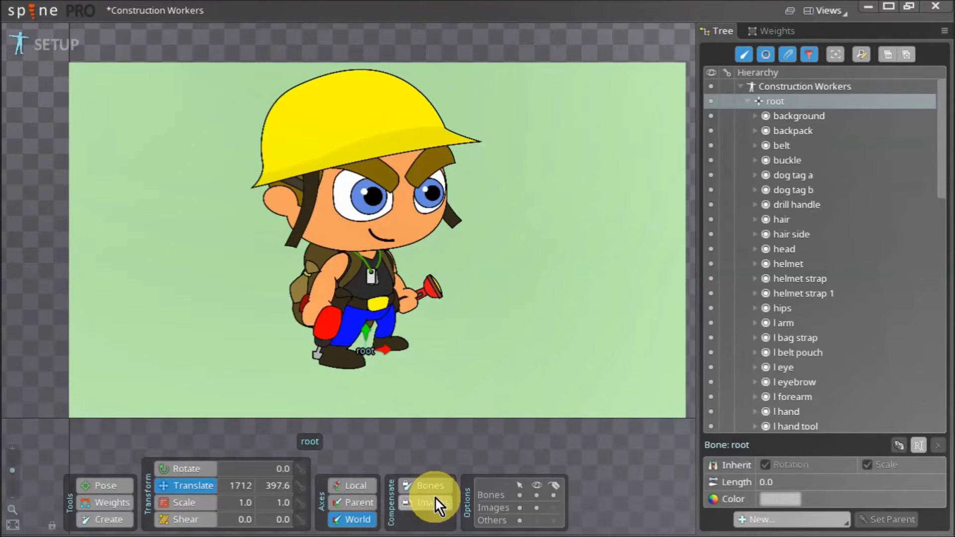
pyautogui.moveTo(309, 457)
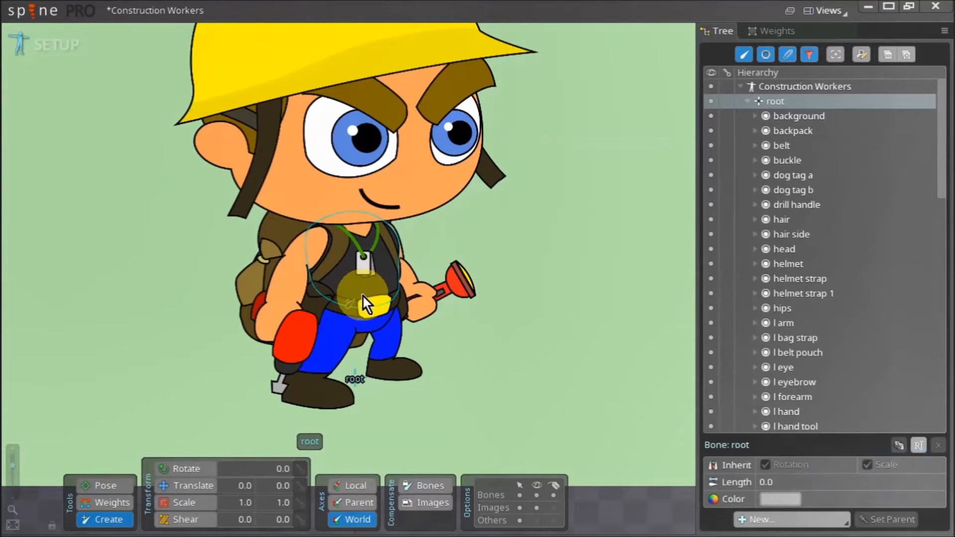
# - Add a torso bone above the belt running up the chest, parented to root
pyautogui.click(361, 295)
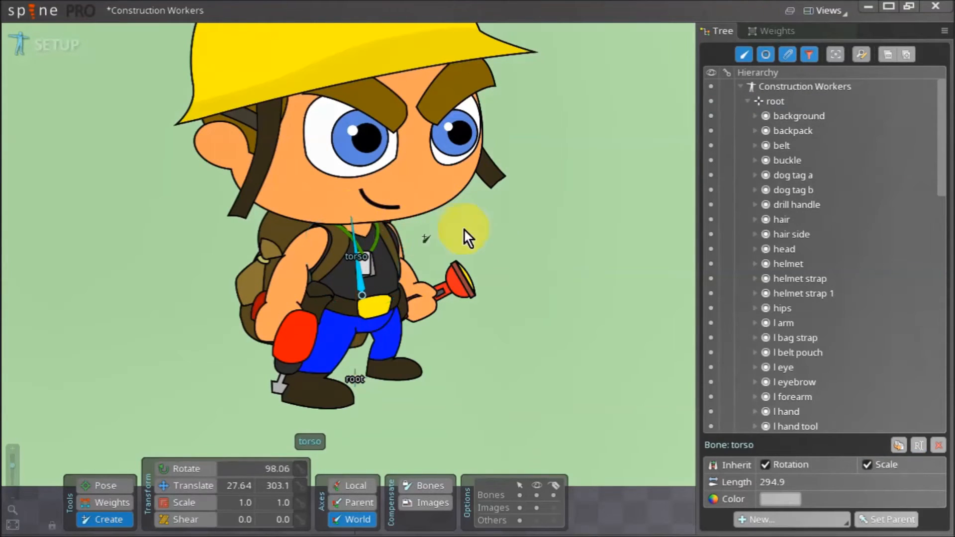
pyautogui.moveTo(319, 264)
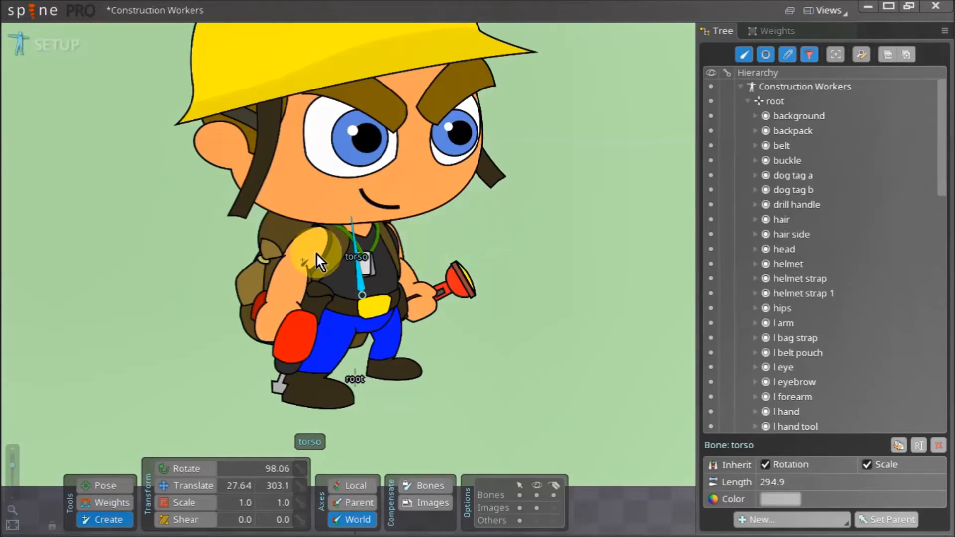
pyautogui.press('Ctrl')
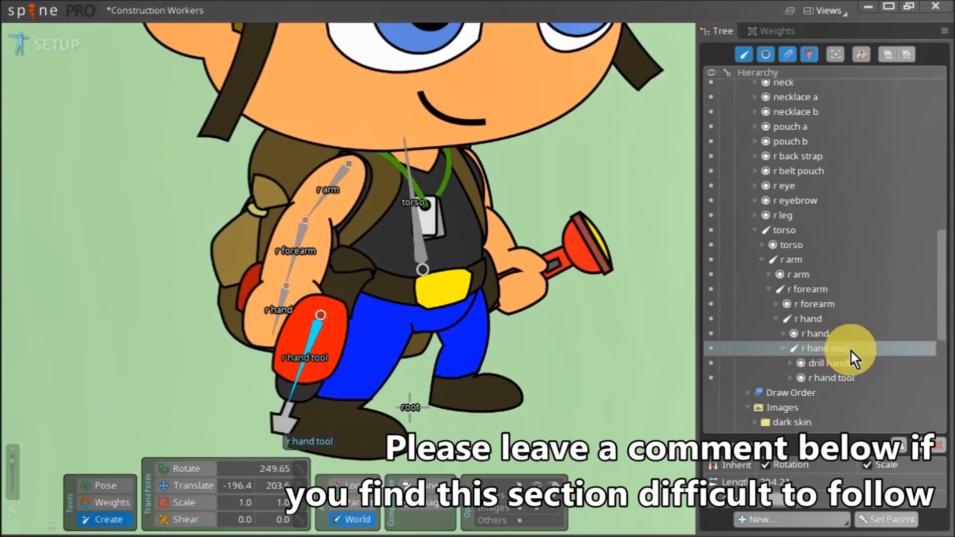
pyautogui.moveTo(877, 358)
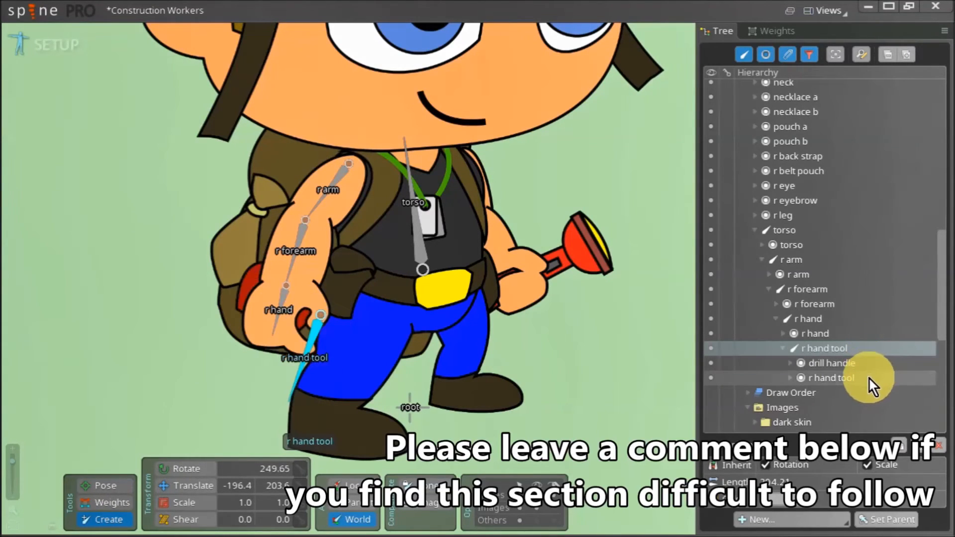
# - Show the r hand tool image again under the r hand tool bone
pyautogui.click(822, 348)
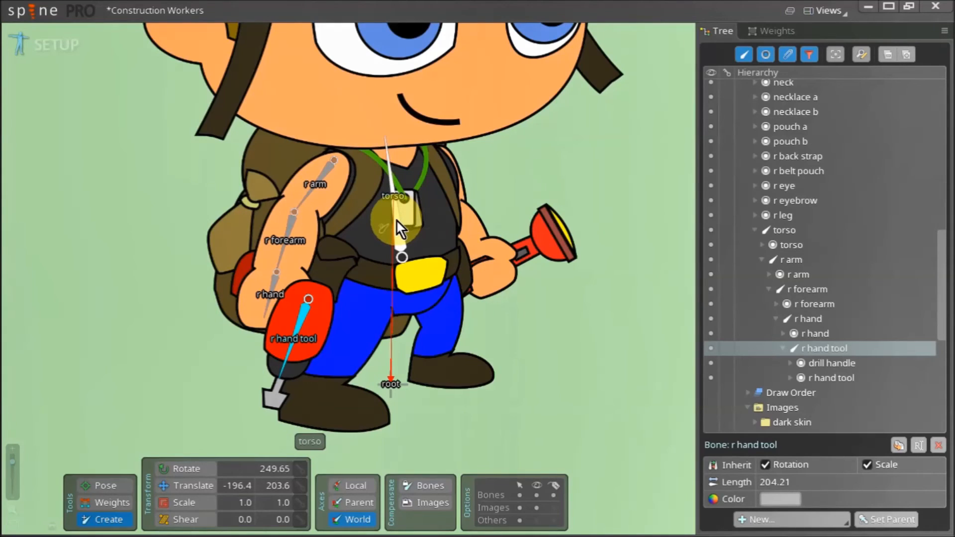
# - Create the l arm bone from the left shoulder under torso, then begin the next left arm bone
pyautogui.click(784, 229)
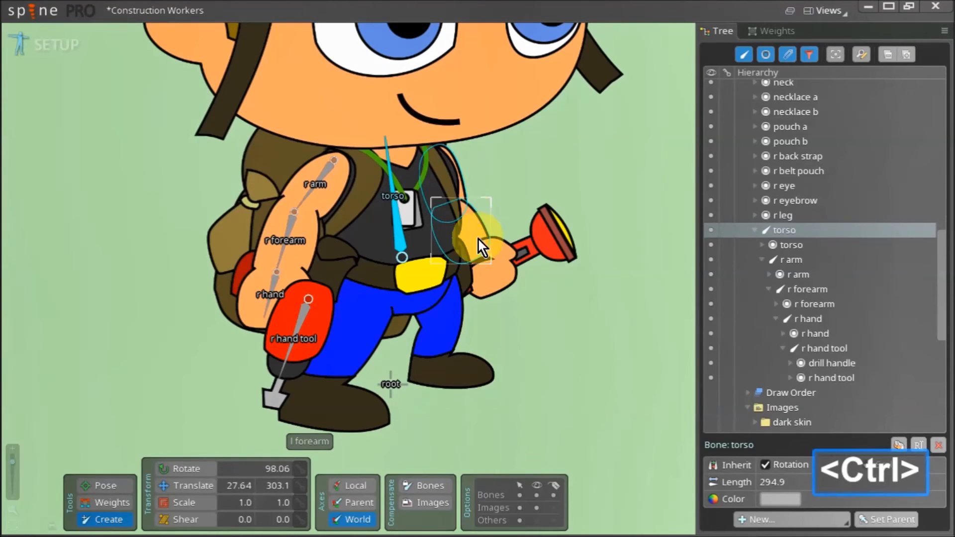
pyautogui.moveTo(481, 237); pyautogui.dragTo(550, 235)
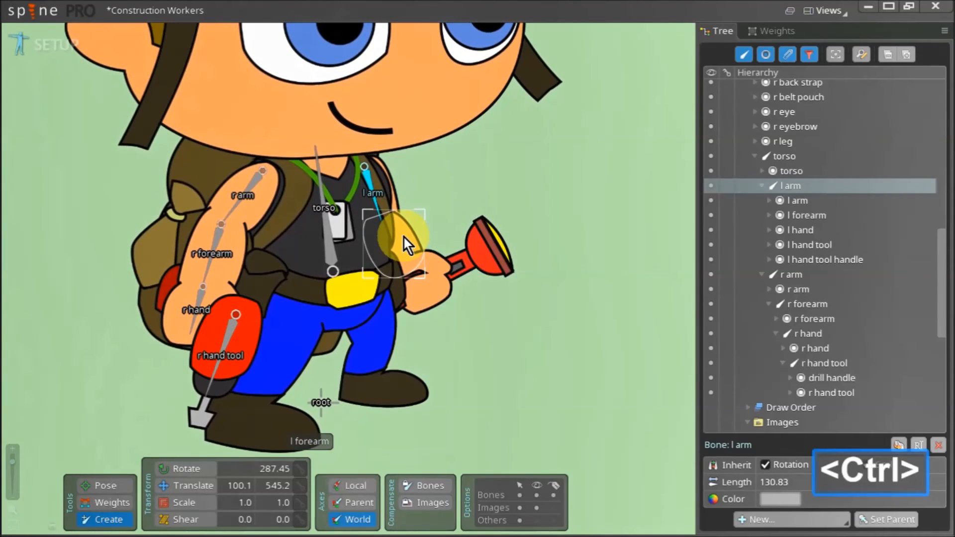
pyautogui.click(382, 250)
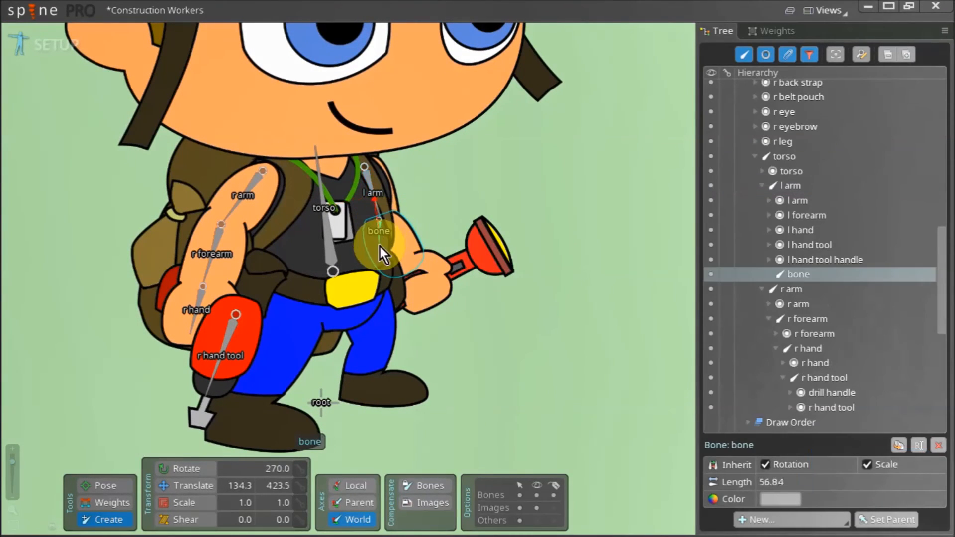